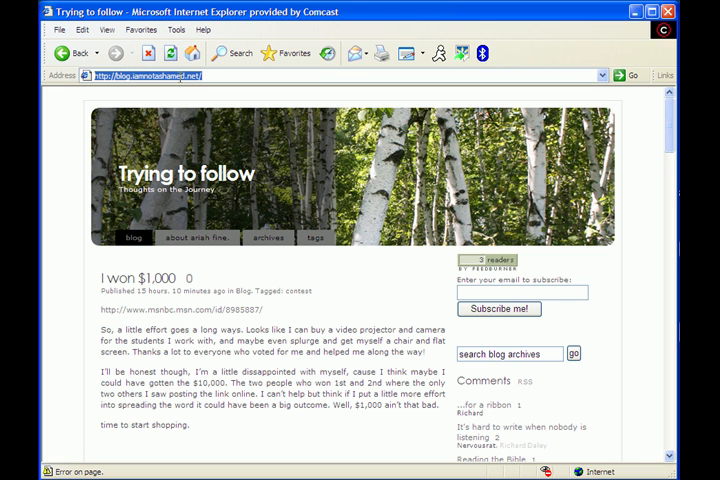
# Step: Load getfirefox.com in the Internet Explorer address bar
pyautogui.write('getfirefox.com')
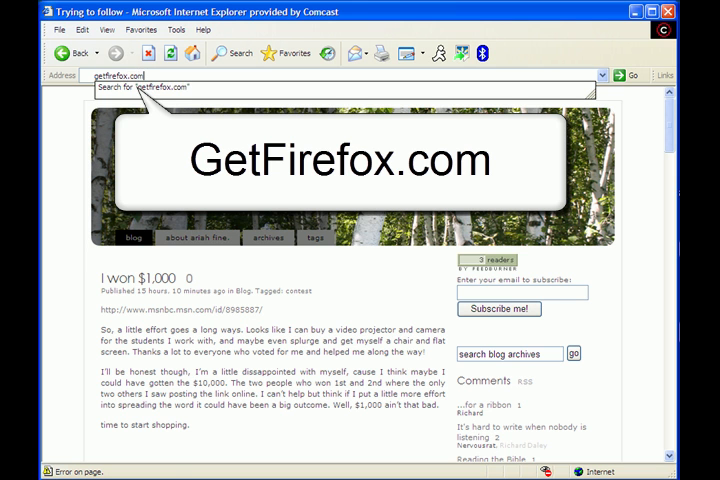
pyautogui.press('Return')
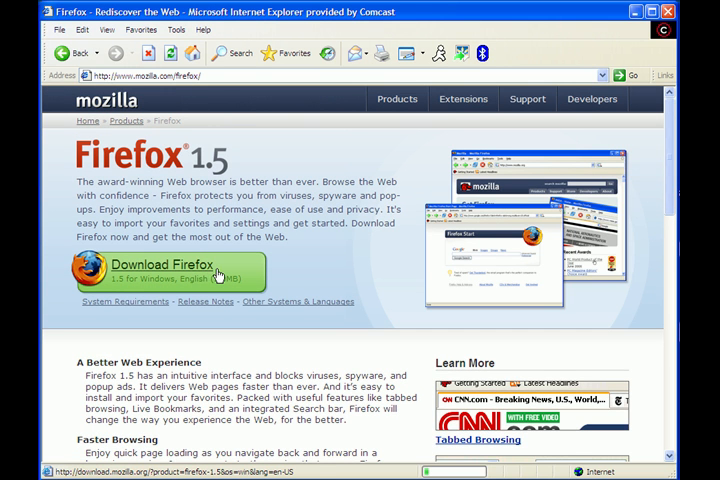
# Step: Download Firefox 1.5 for Windows and choose Run in the security warning
pyautogui.click(175, 271)
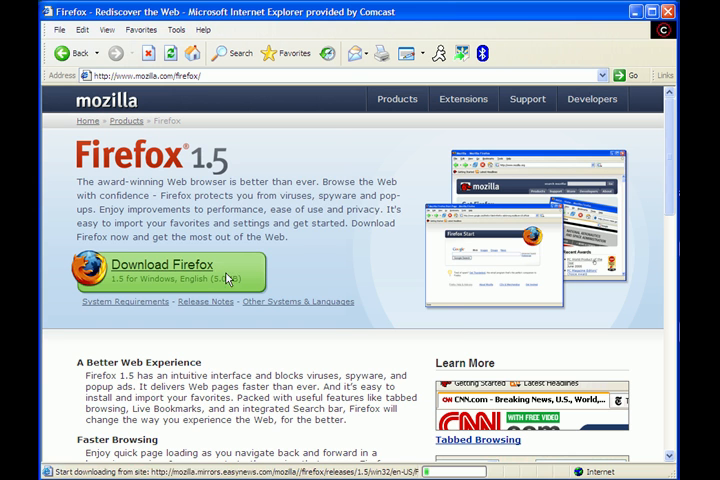
pyautogui.click(170, 271)
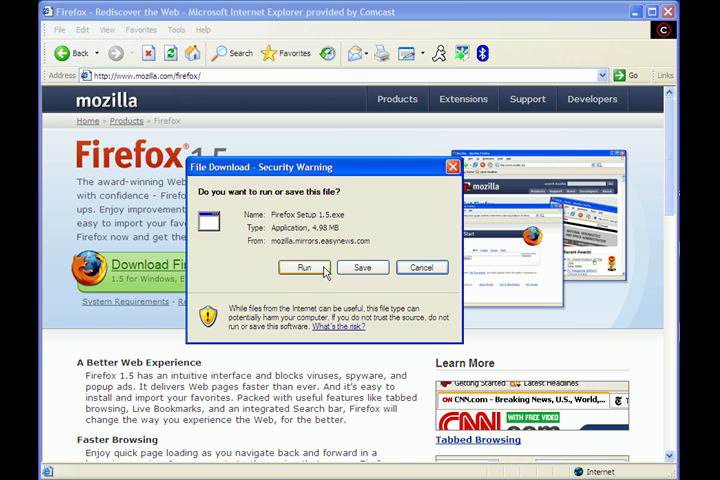
pyautogui.click(298, 267)
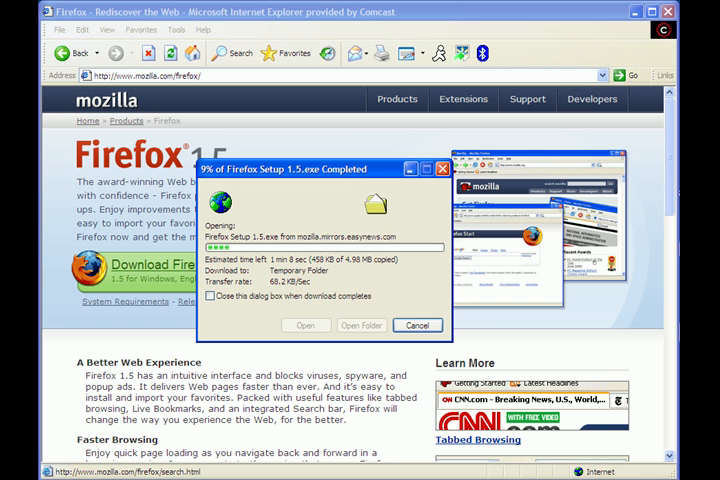
# Step: Wait for the 4.98 MB Firefox Setup 1.5.exe download to reach 100%
pyautogui.rightClick(580, 440)
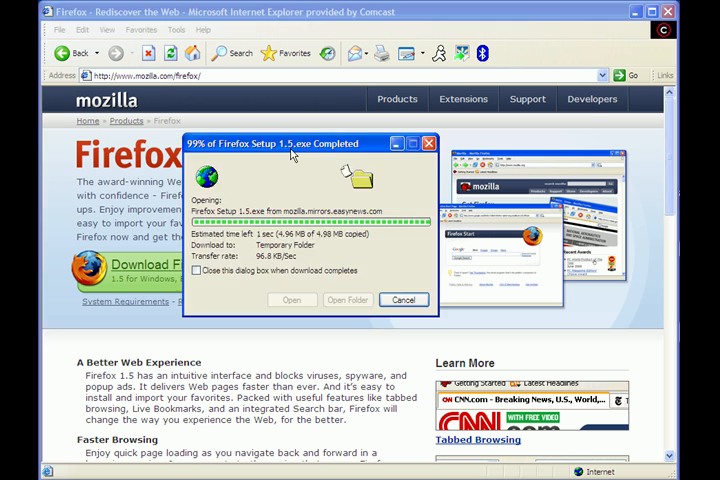
pyautogui.click(403, 300)
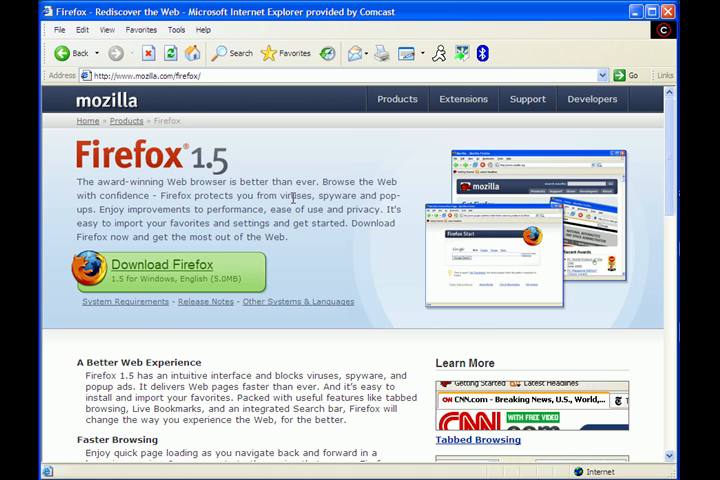
# Step: Allow the Mozilla Corporation installer to run, opening the Firefox Setup welcome screen
pyautogui.click(164, 270)
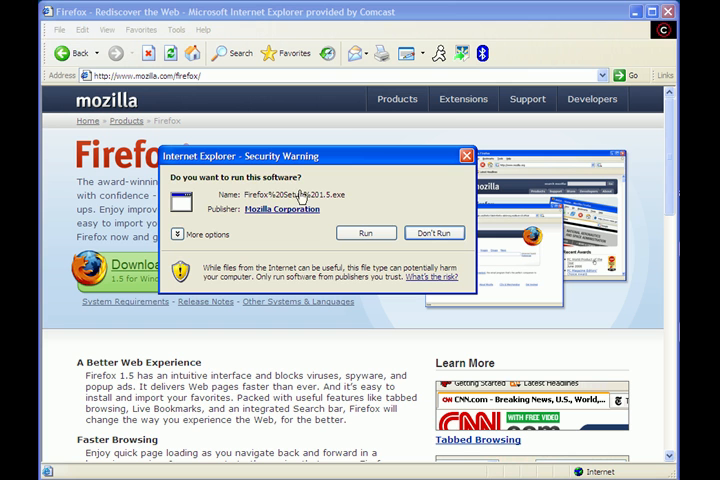
pyautogui.click(366, 232)
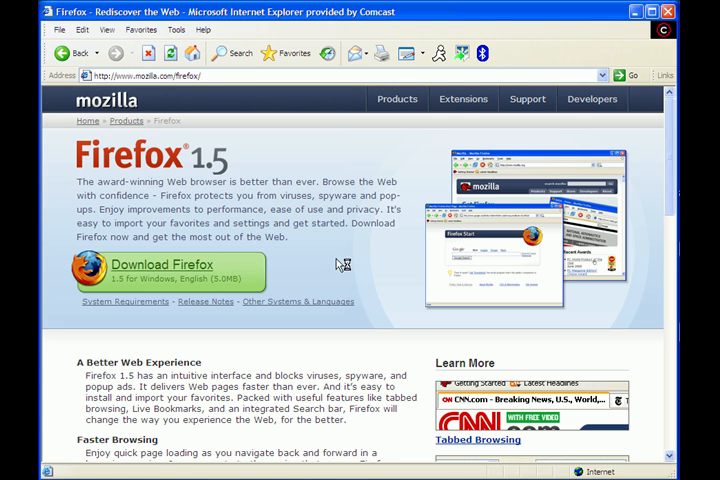
pyautogui.moveTo(207, 277)
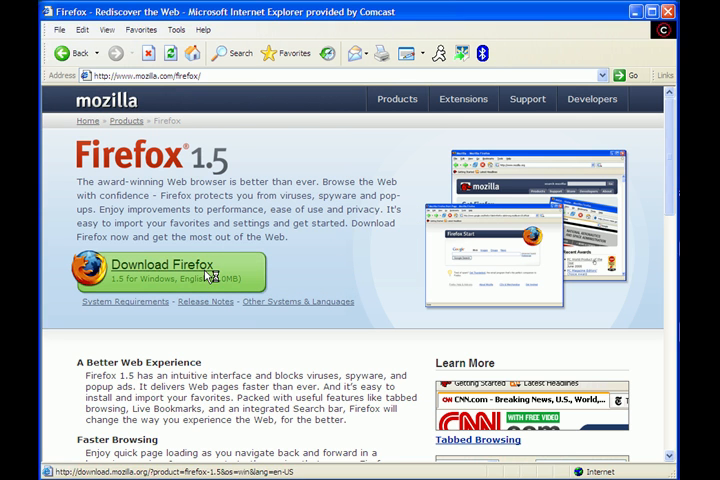
pyautogui.click(180, 270)
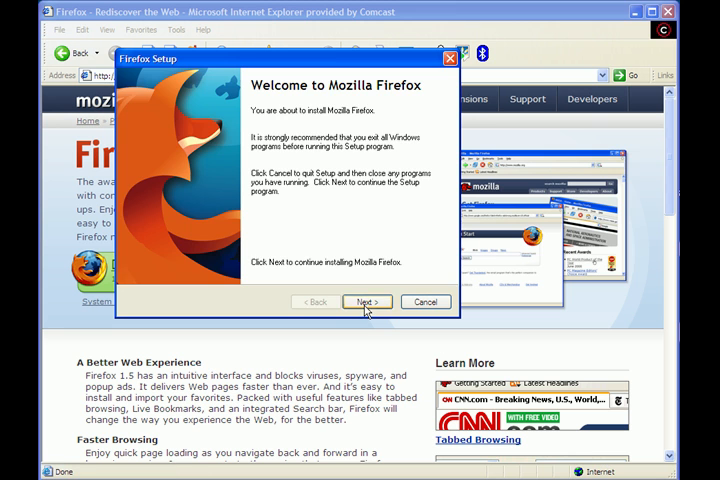
# Step: Accept the license and install Firefox with Standard setup into C:\Program Files\Mozilla Firefox
pyautogui.click(366, 302)
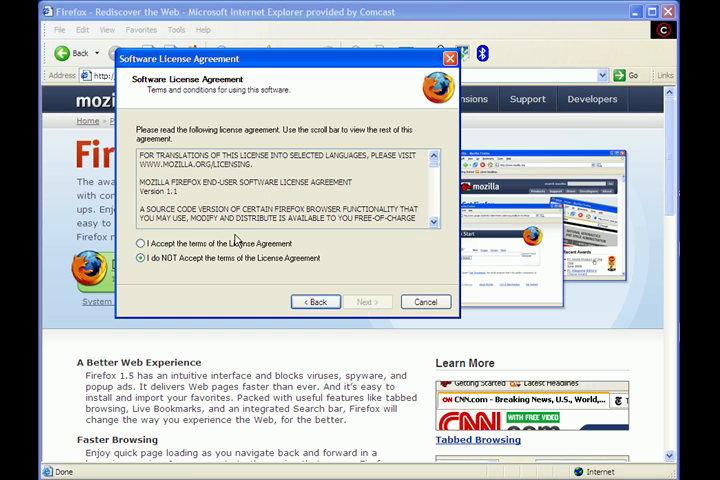
pyautogui.click(366, 301)
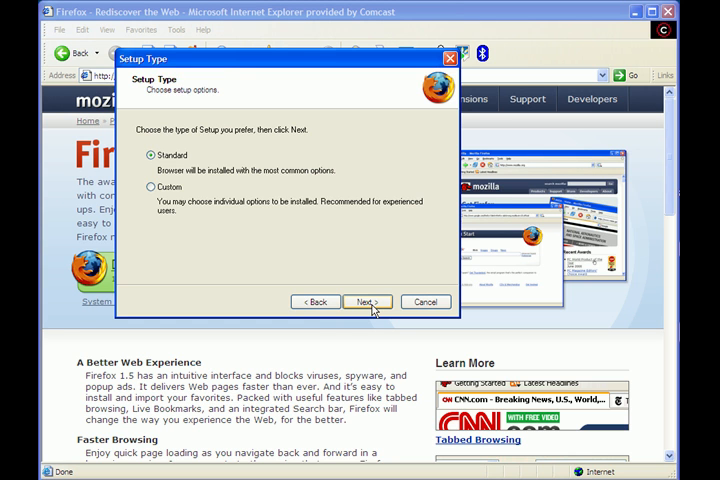
pyautogui.click(367, 301)
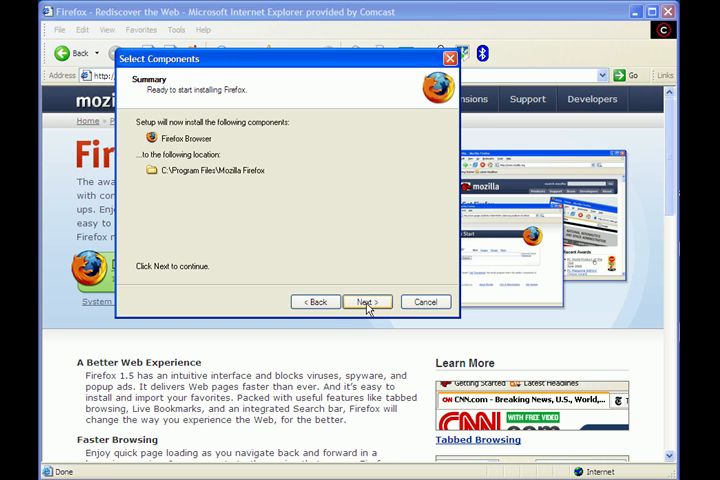
pyautogui.click(367, 301)
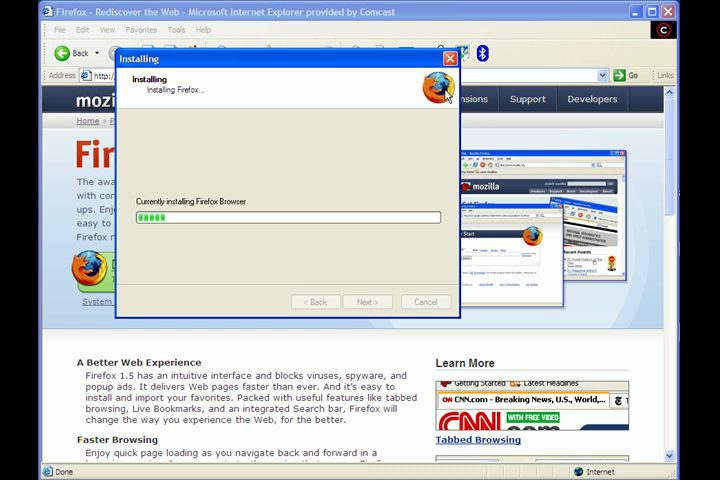
pyautogui.moveTo(448, 197)
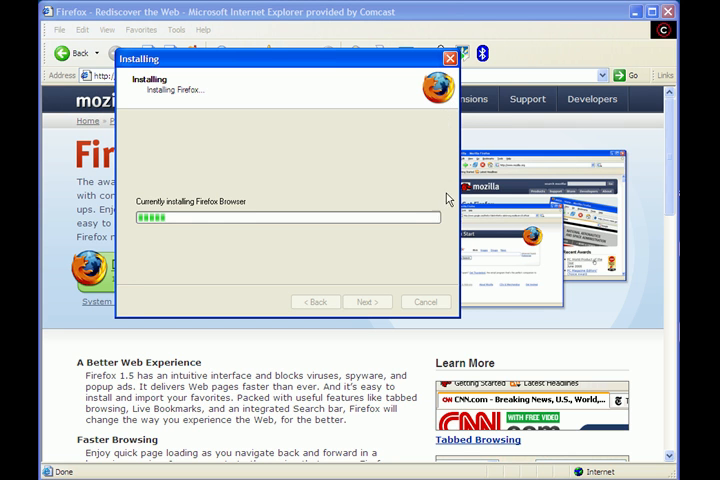
pyautogui.moveTo(449, 131)
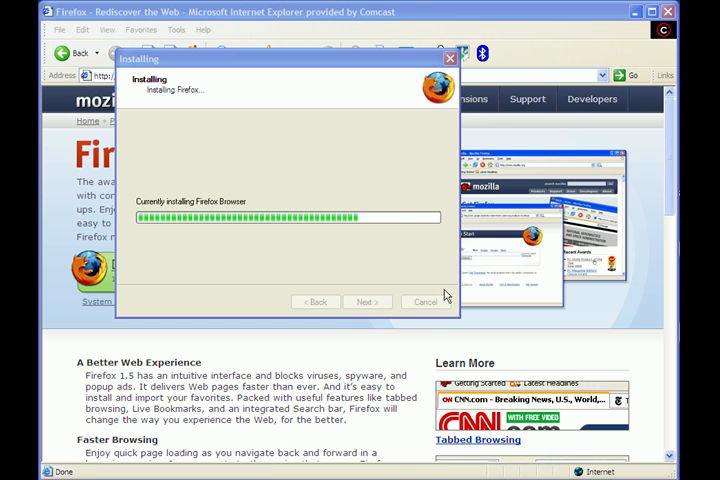
pyautogui.moveTo(408, 202)
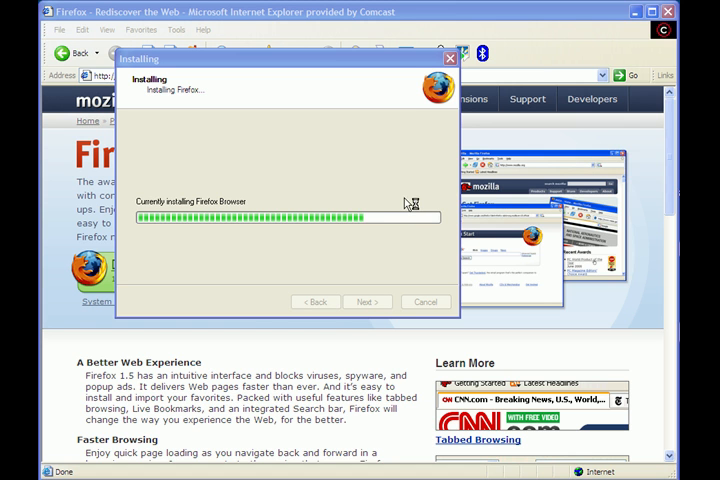
pyautogui.moveTo(425, 221)
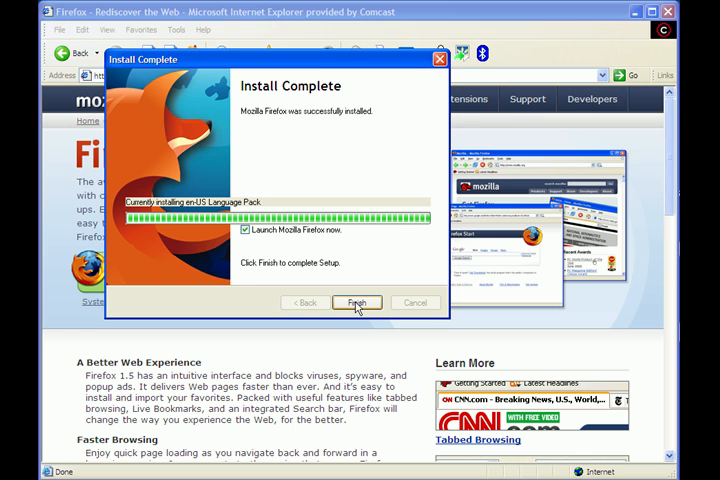
# Step: Finish Firefox Setup with Launch Mozilla Firefox now left checked
pyautogui.click(356, 302)
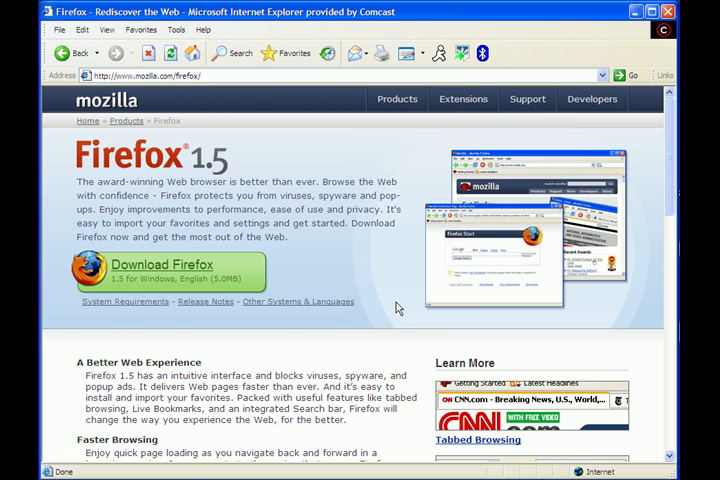